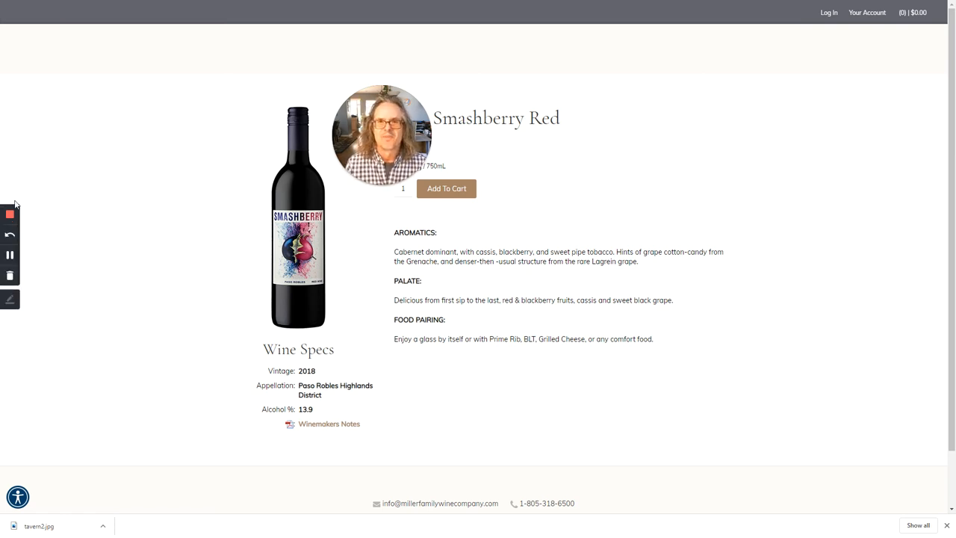
pyautogui.moveTo(10, 214)
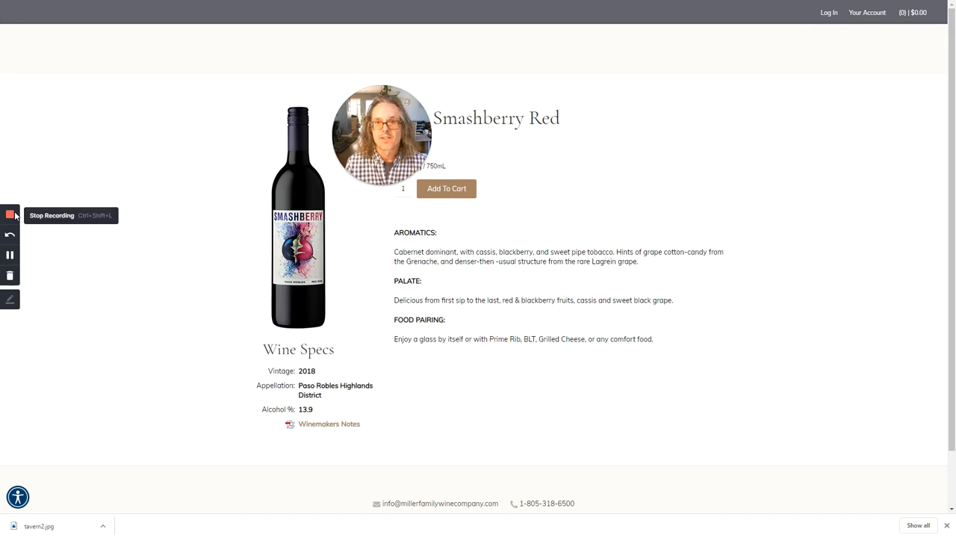